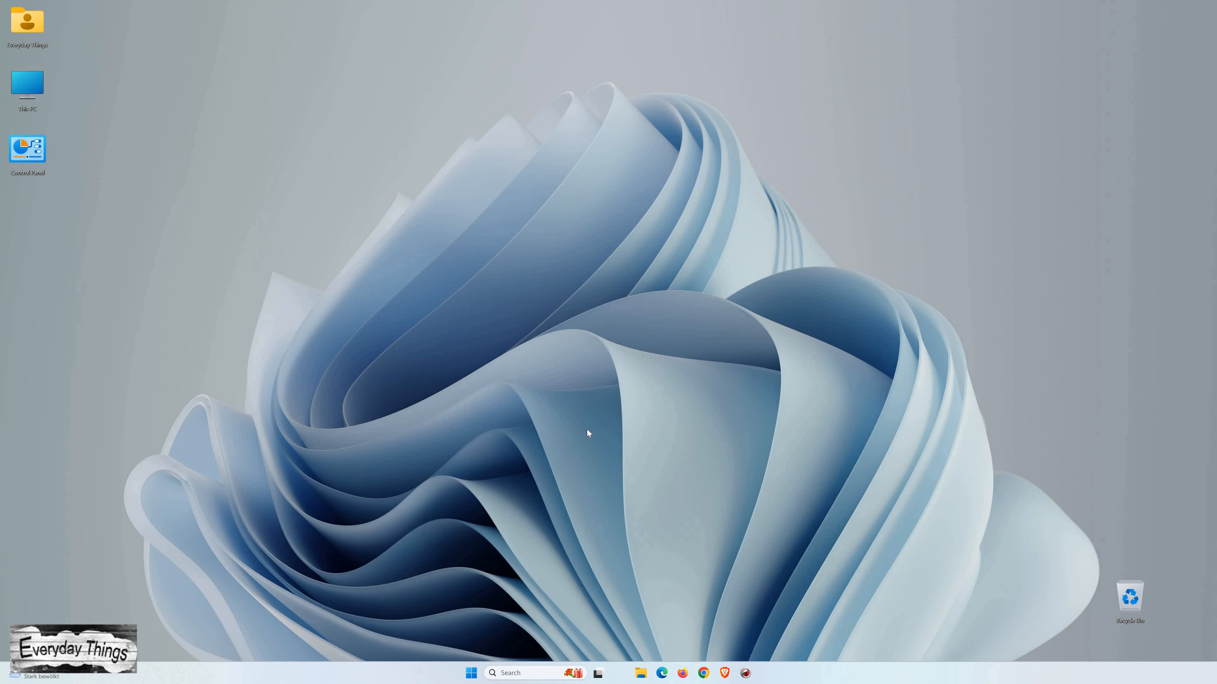
{"action": "mouse_move", "coordinate": [716, 419]}
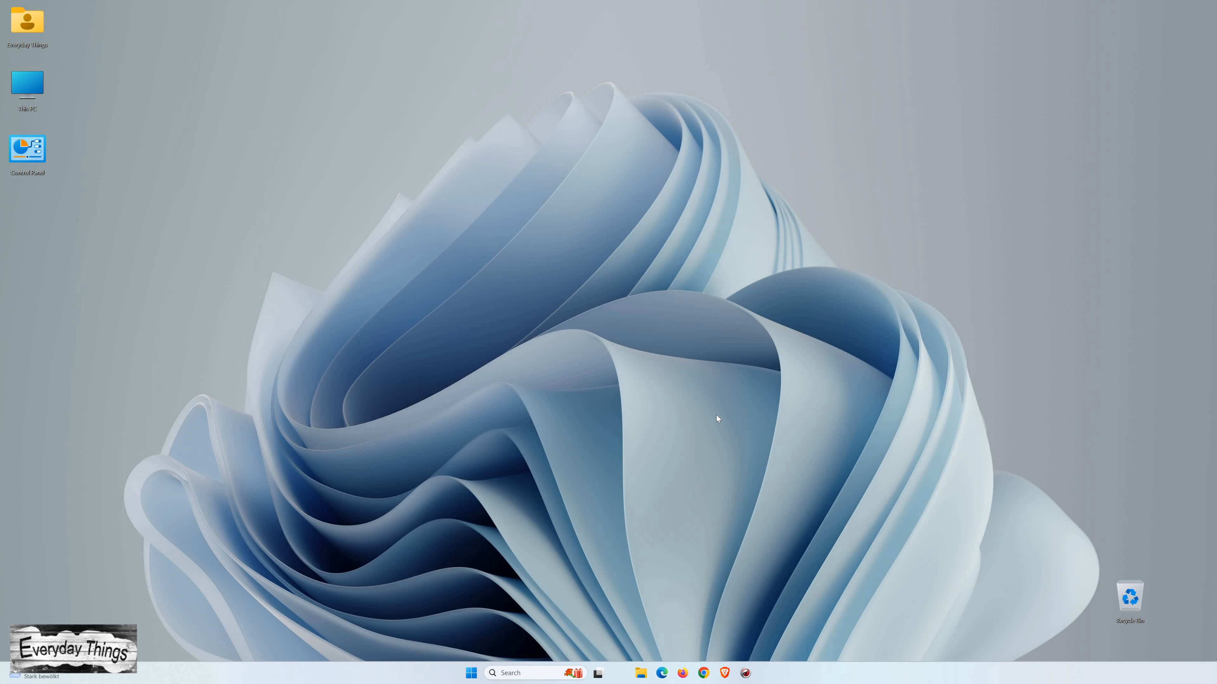
{"action": "mouse_move", "coordinate": [704, 673]}
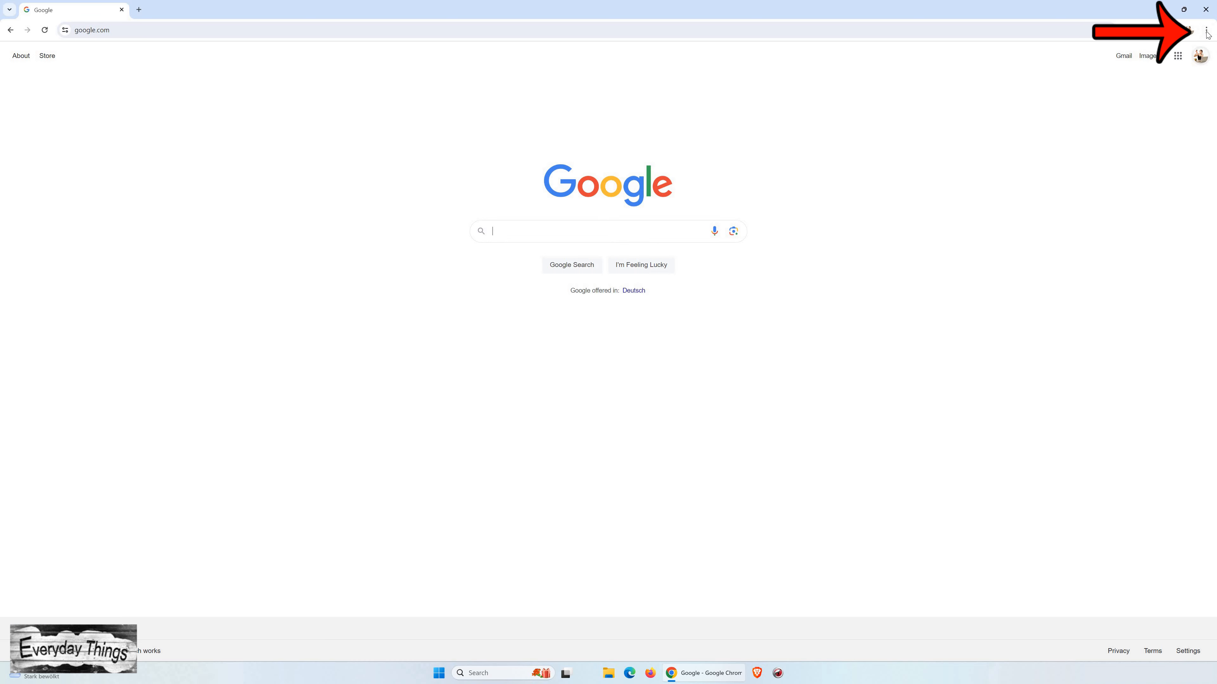
Step: Reach Chrome's Settings page via the three-dot menu
{"action": "left_click", "coordinate": [1207, 30]}
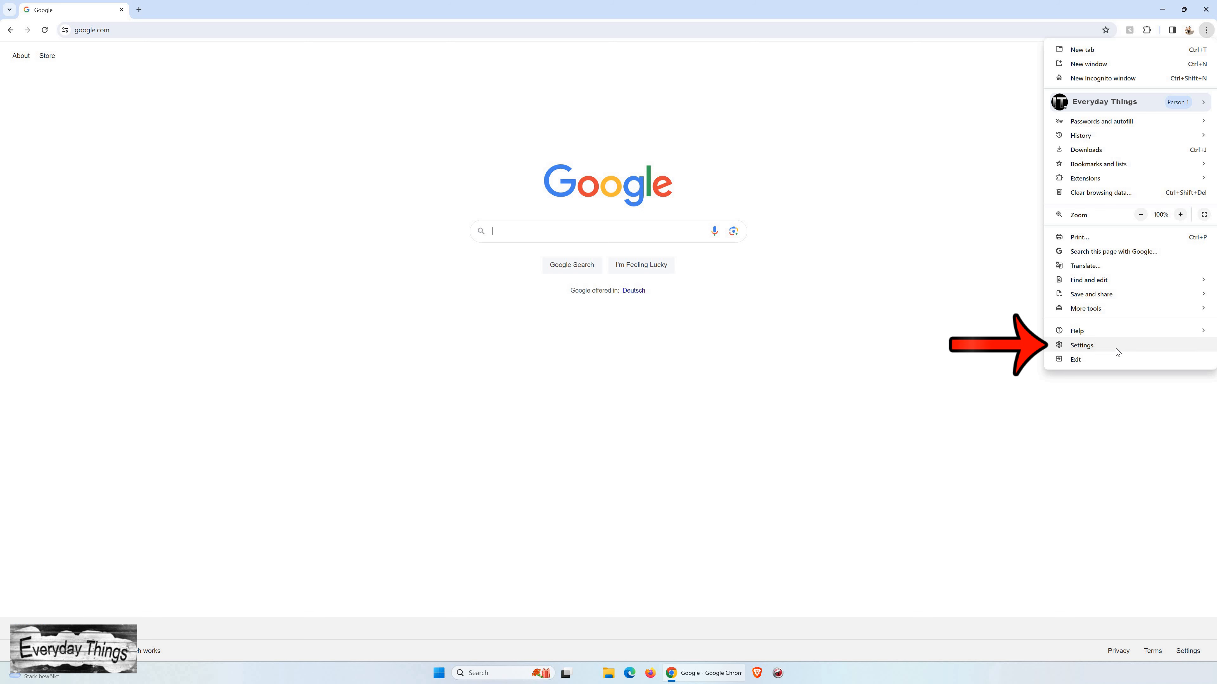
{"action": "left_click", "coordinate": [1081, 345]}
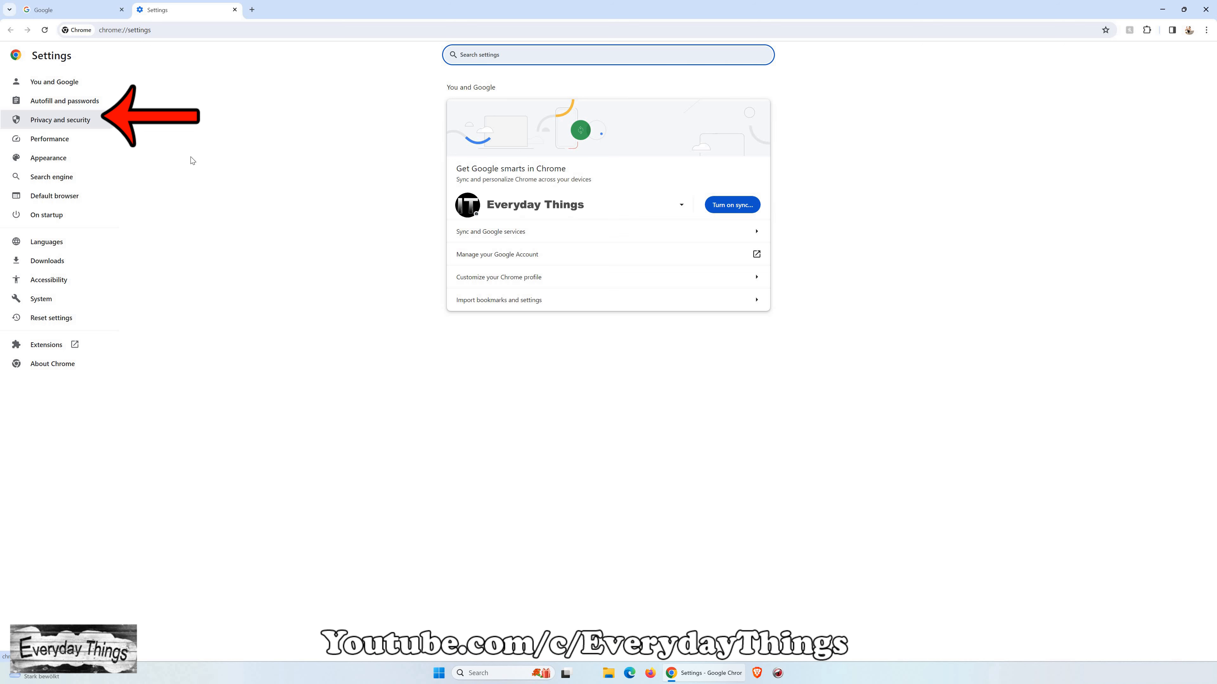
Step: Go to Privacy and security and into Site settings
{"action": "left_click", "coordinate": [59, 120]}
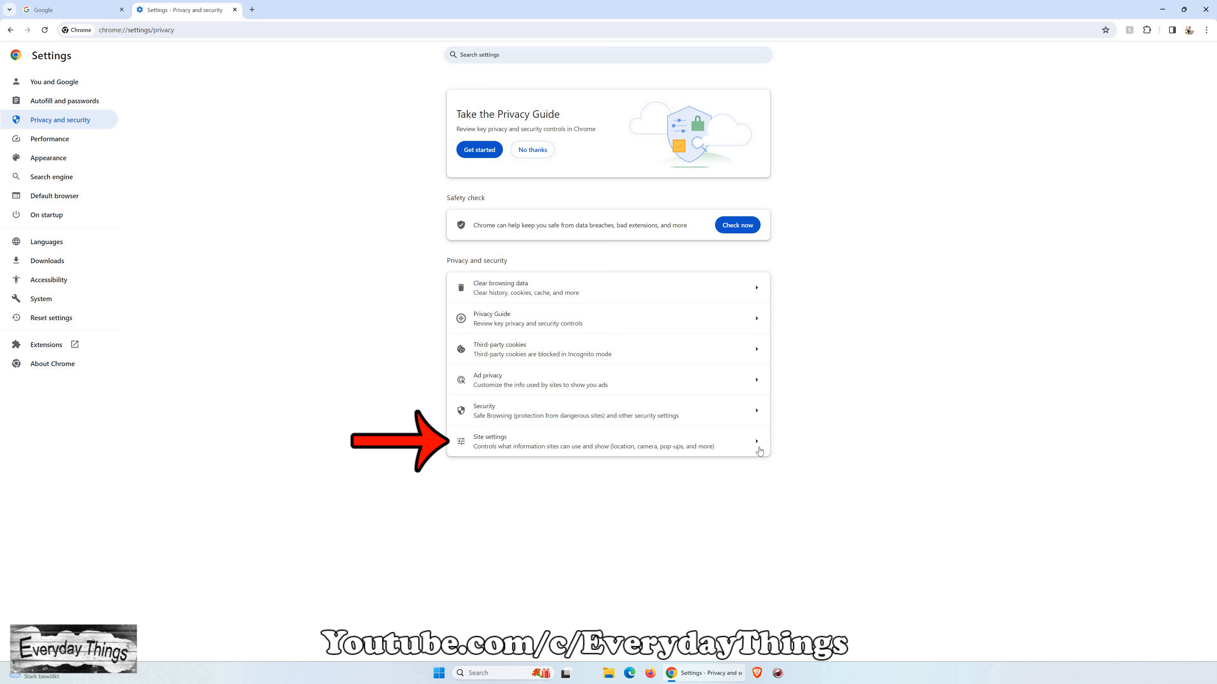
{"action": "left_click", "coordinate": [605, 441]}
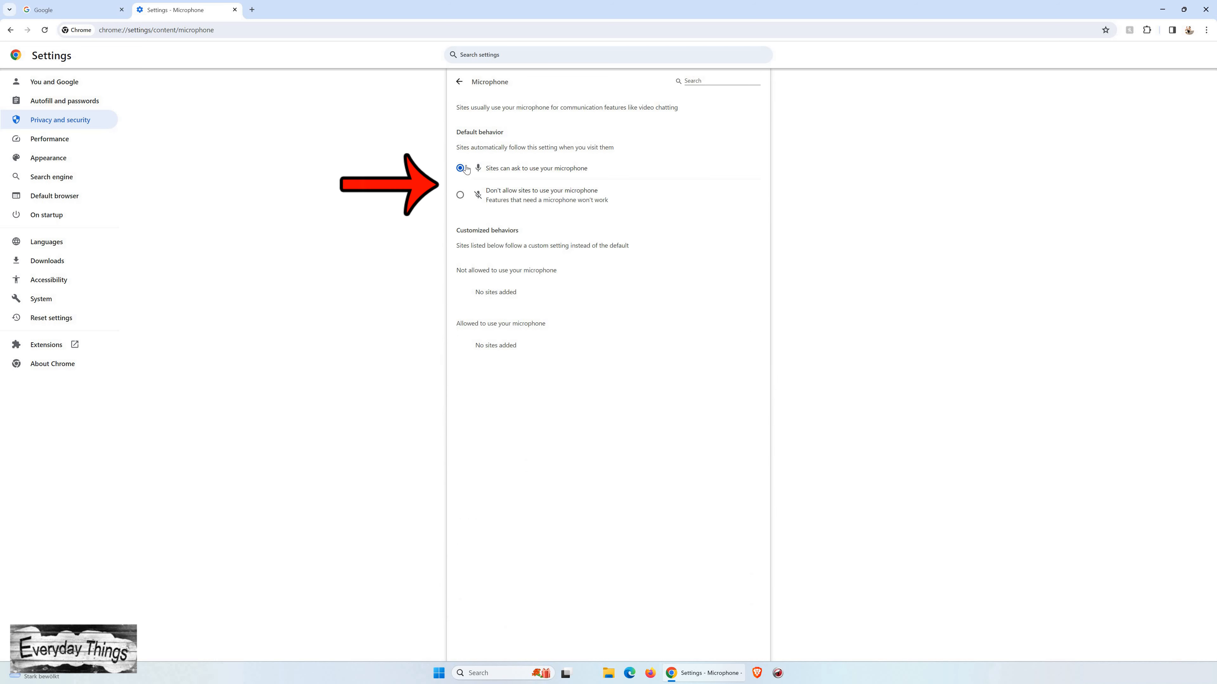
{"action": "mouse_move", "coordinate": [569, 176]}
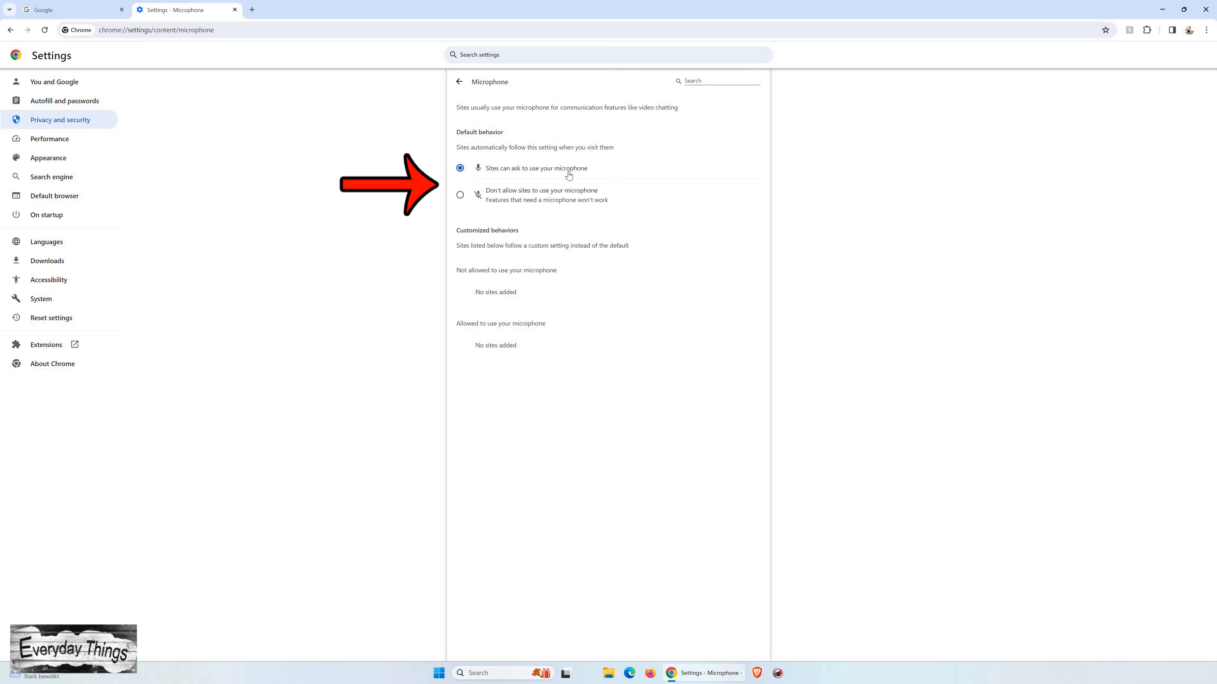
Step: Switch the microphone default to blocked, then back to 'Sites can ask to use your microphone'
{"action": "left_click", "coordinate": [460, 195]}
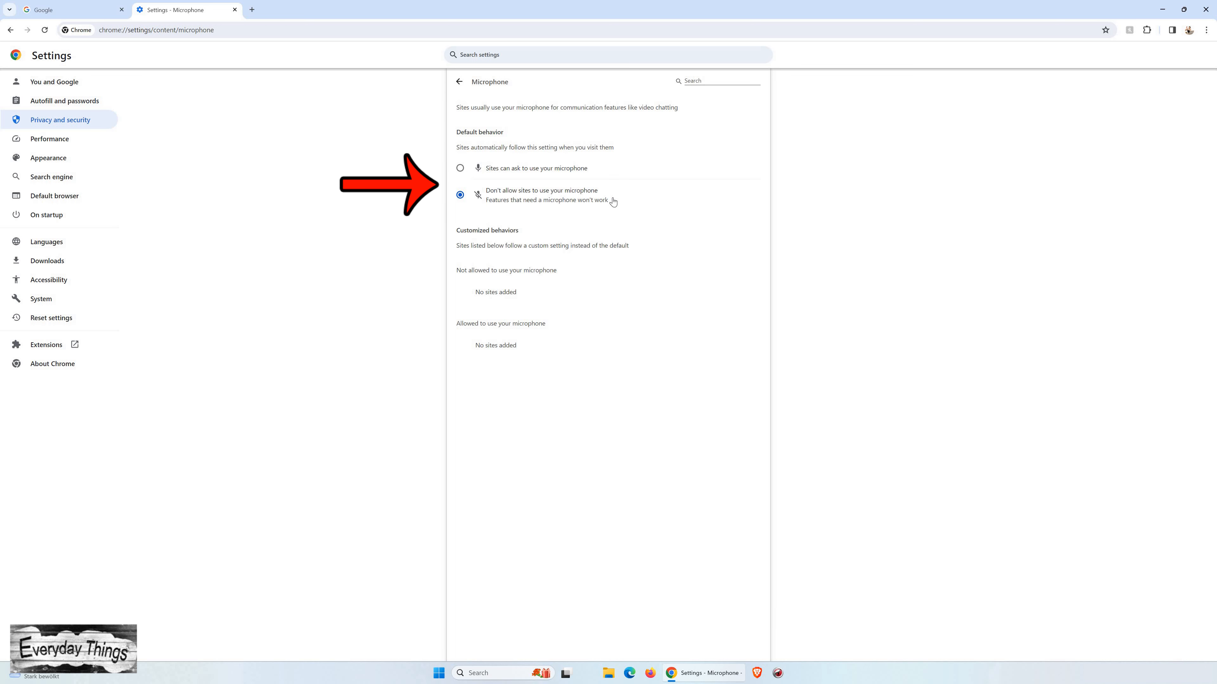
{"action": "mouse_move", "coordinate": [460, 169]}
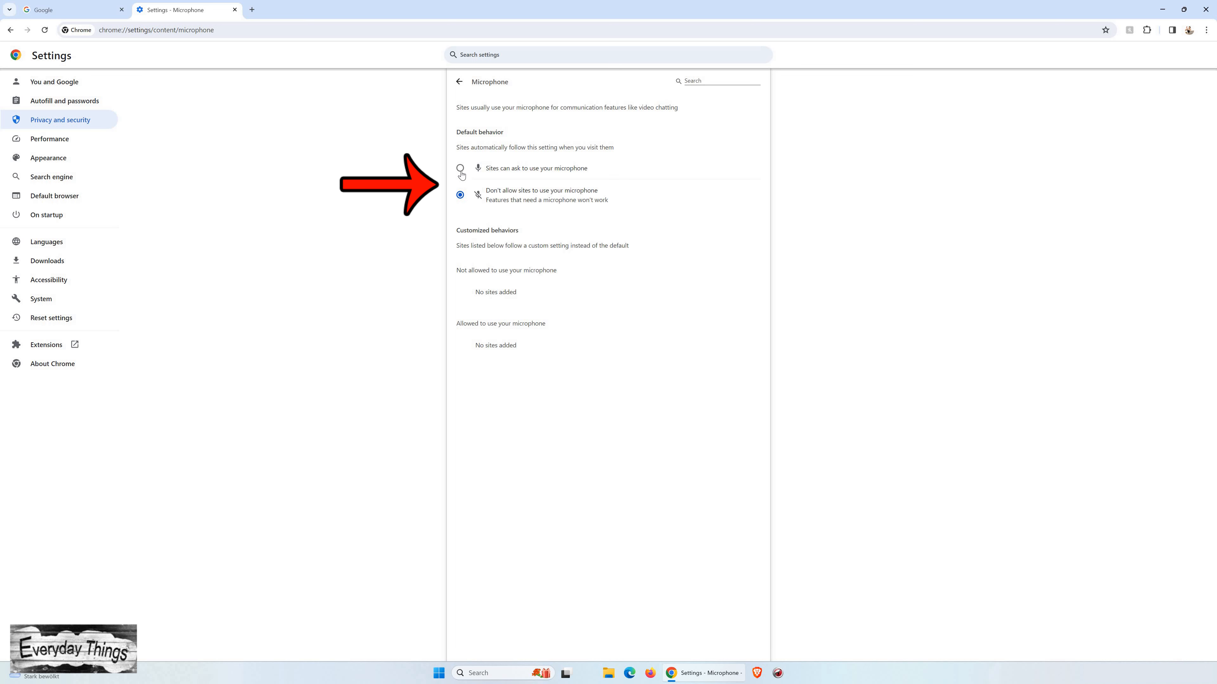
{"action": "left_click", "coordinate": [460, 168]}
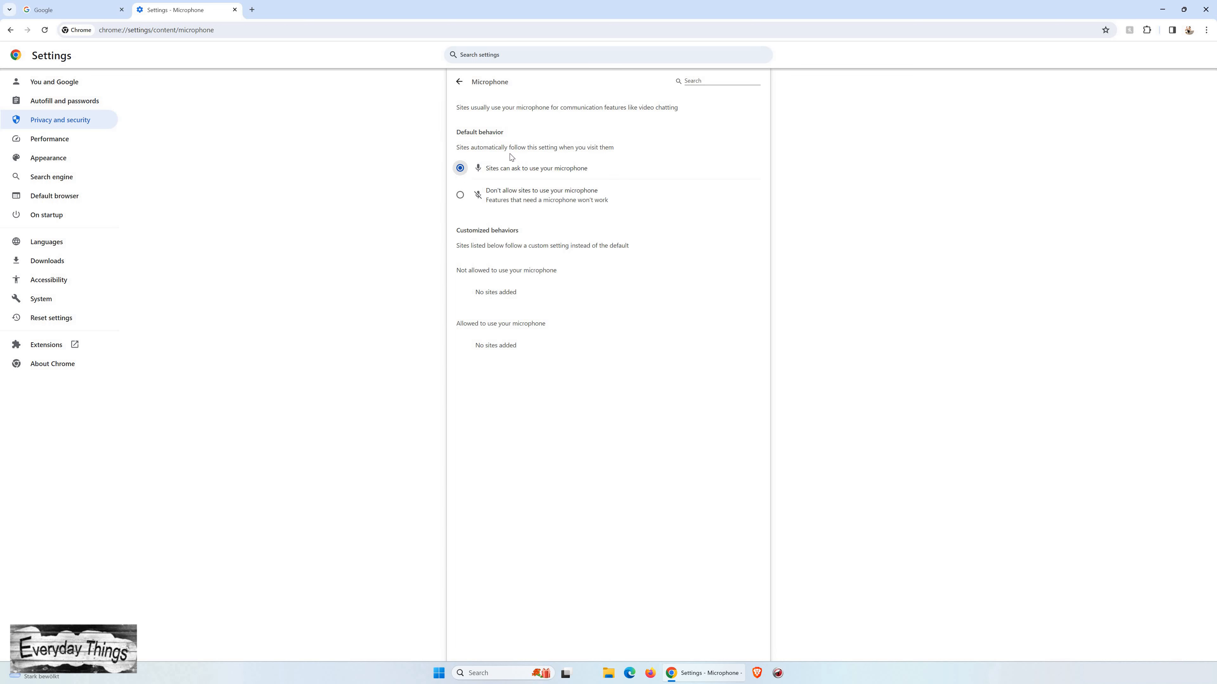
{"action": "mouse_move", "coordinate": [536, 147]}
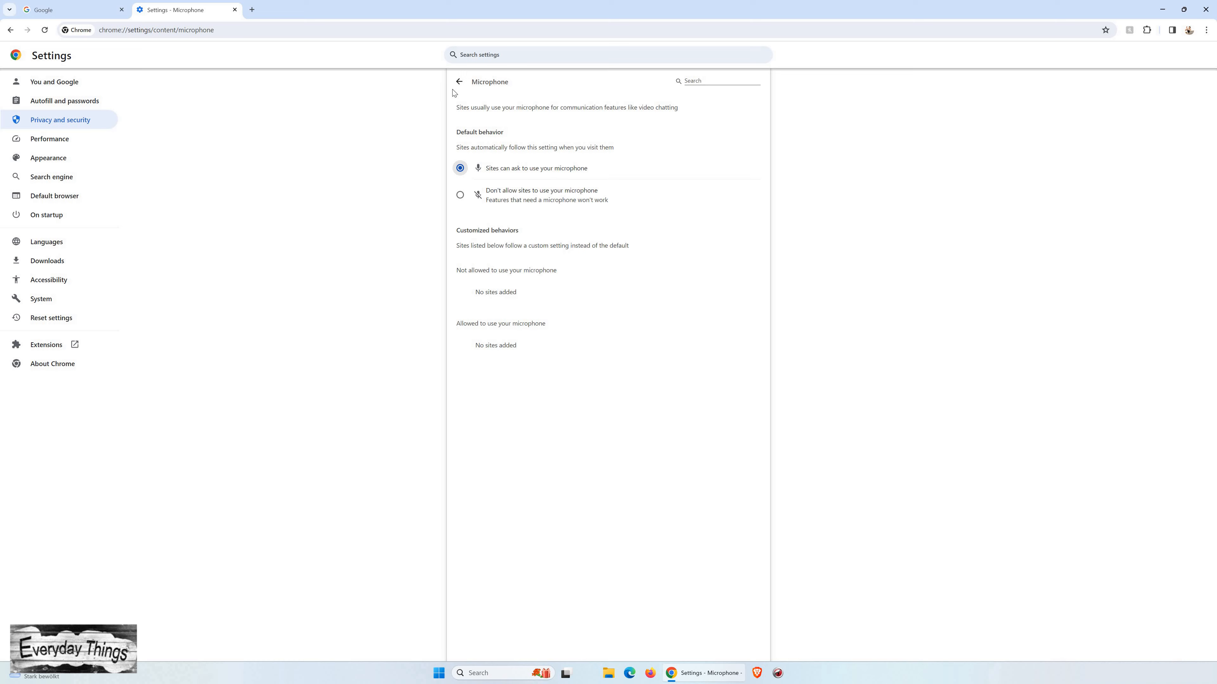
{"action": "mouse_move", "coordinate": [533, 86]}
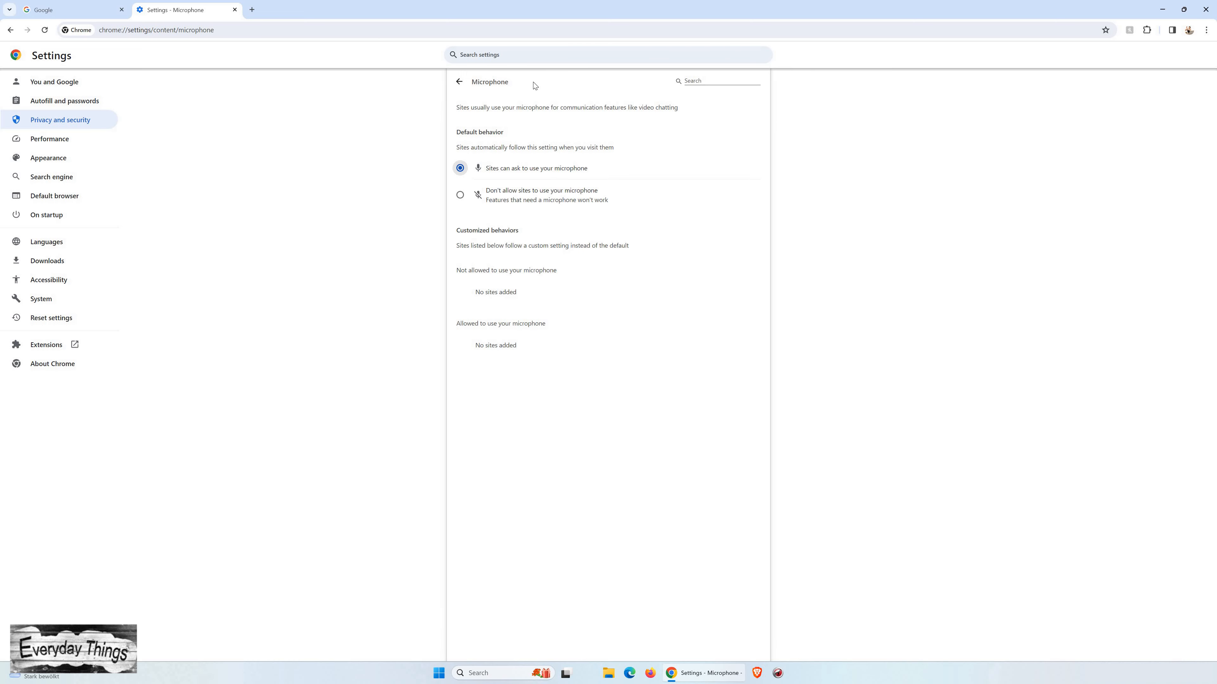